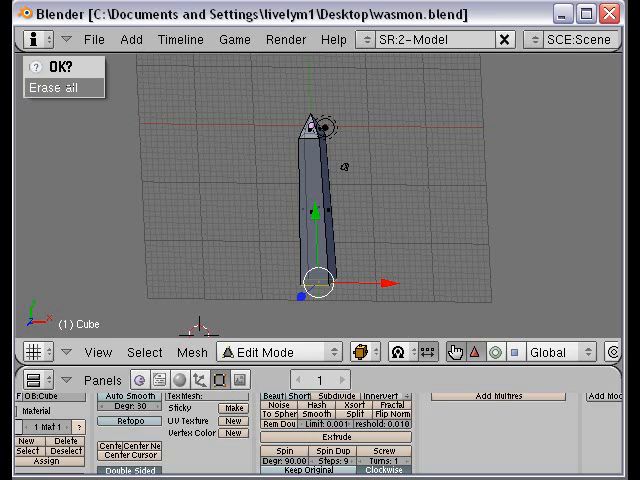
Confirm the Erase All prompt so the scene is cleared of objects.
click(52, 88)
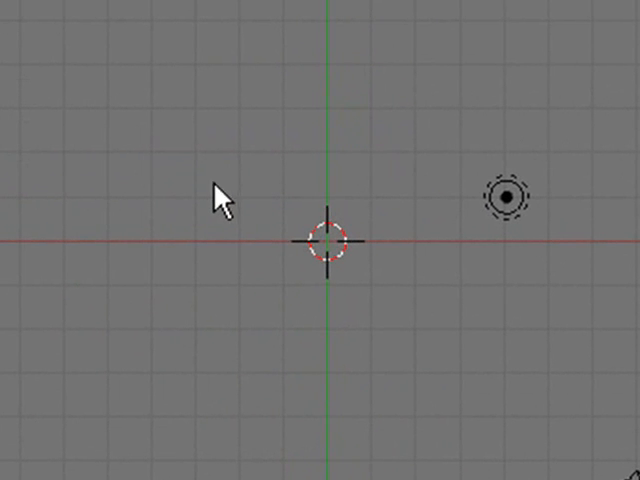
mouse_move(276, 68)
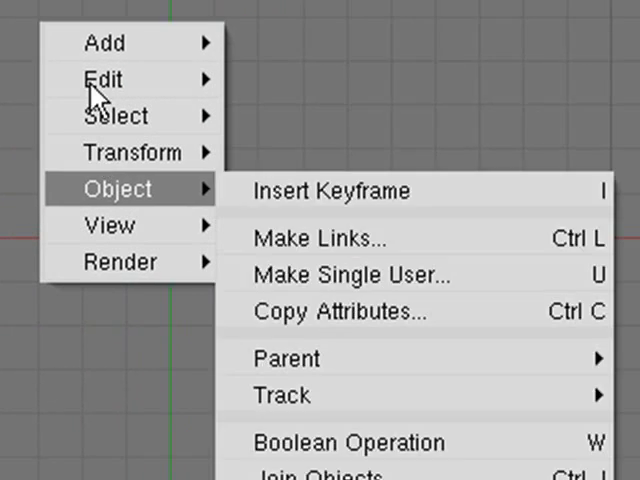
Add a UV sphere mesh with 32 segments and 32 rings from the Add menu.
click(104, 42)
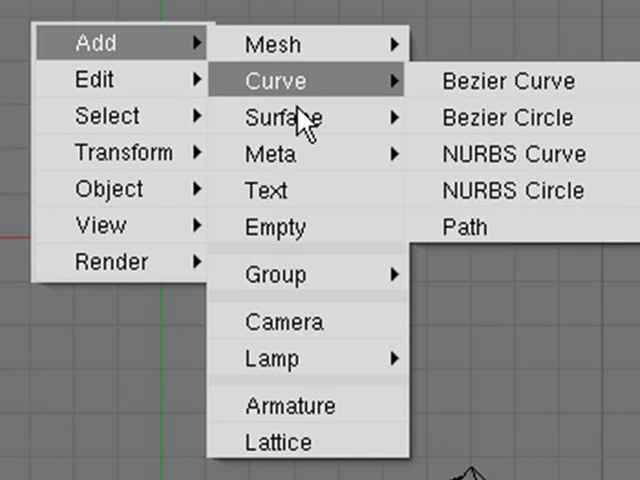
mouse_move(272, 44)
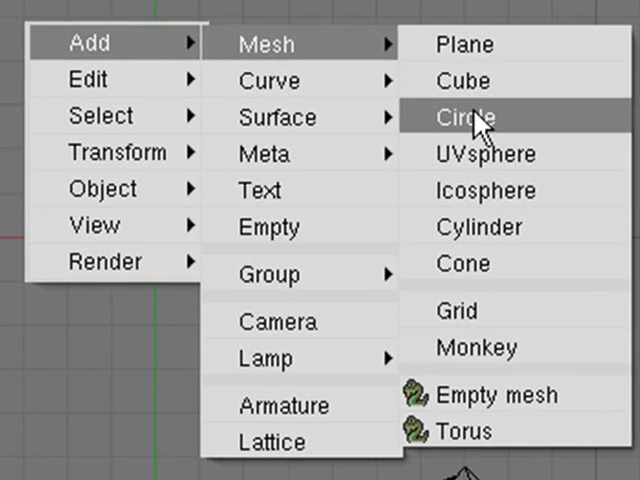
click(484, 152)
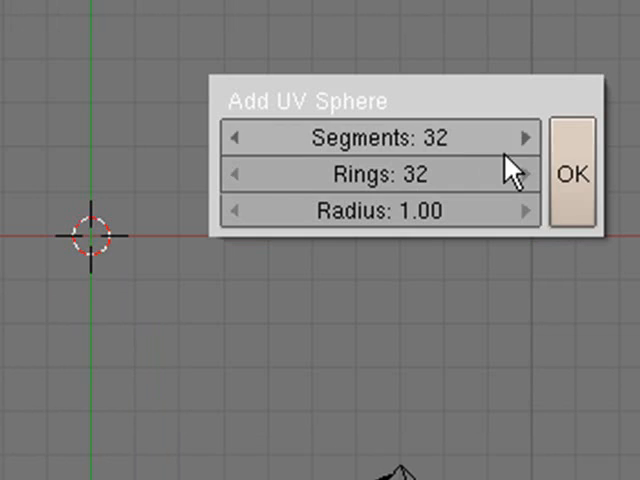
click(572, 172)
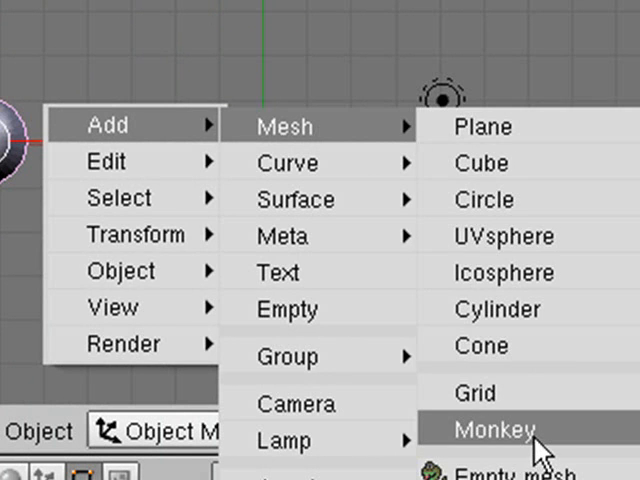
Add a Monkey head mesh beside the UV sphere.
click(494, 430)
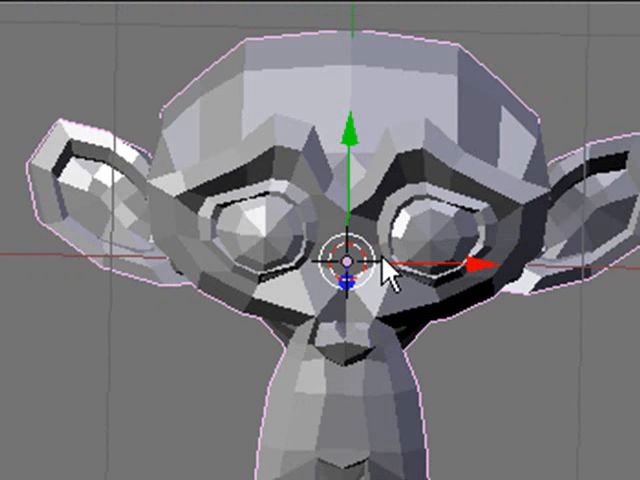
scroll(down, 3)
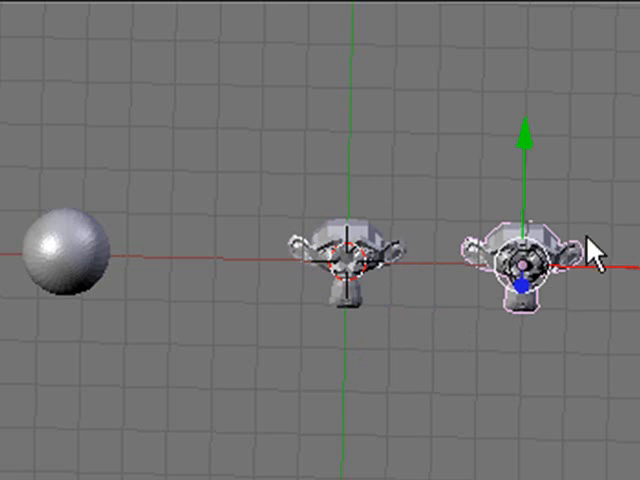
mouse_move(600, 256)
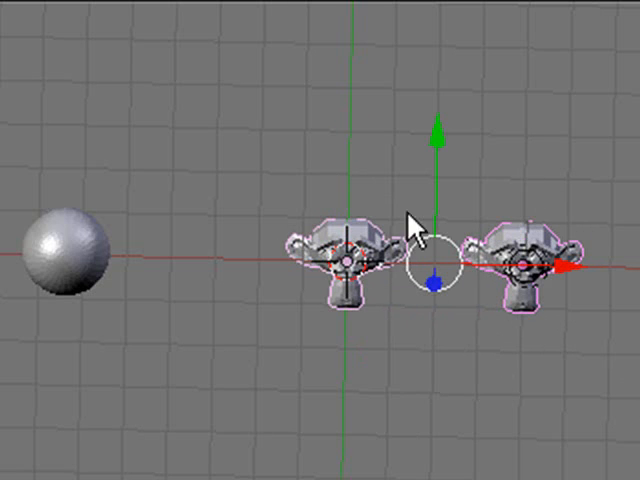
mouse_move(480, 460)
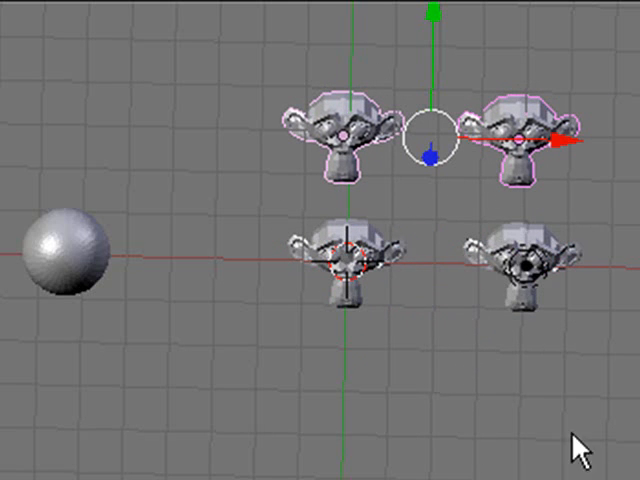
mouse_move(504, 430)
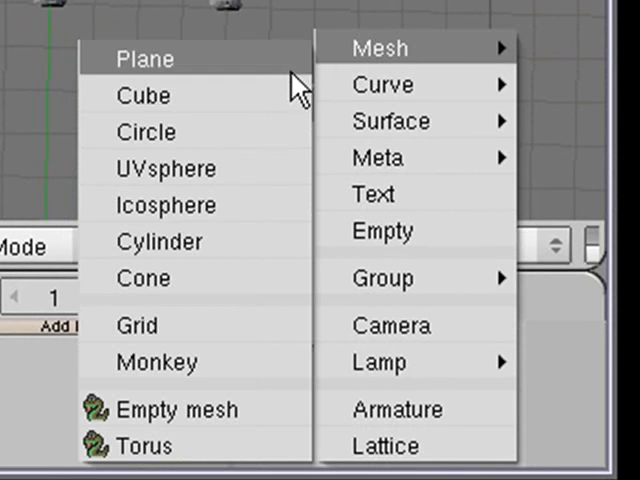
mouse_move(176, 204)
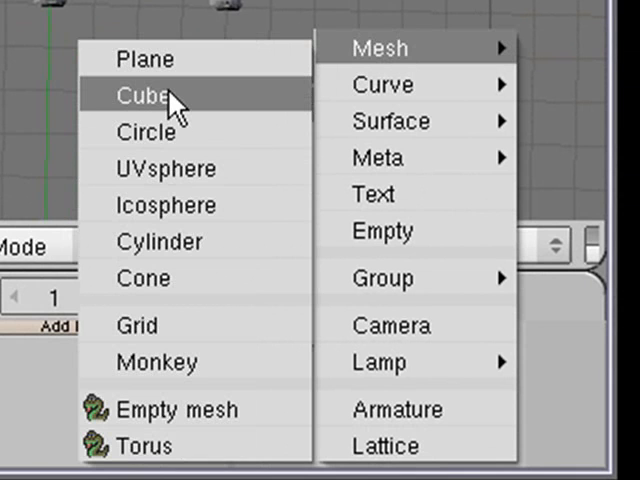
mouse_move(160, 132)
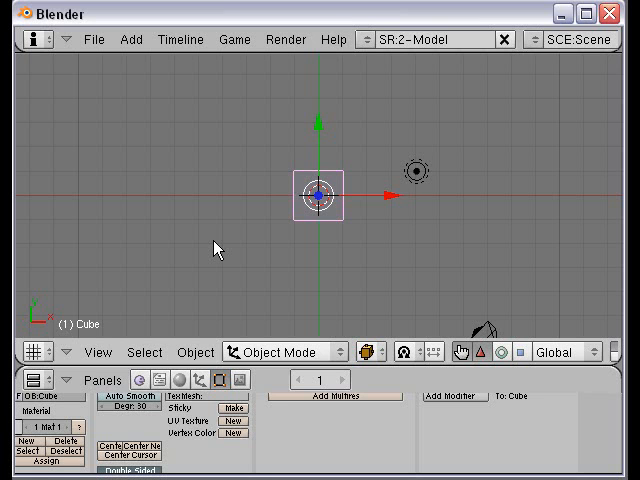
mouse_move(292, 100)
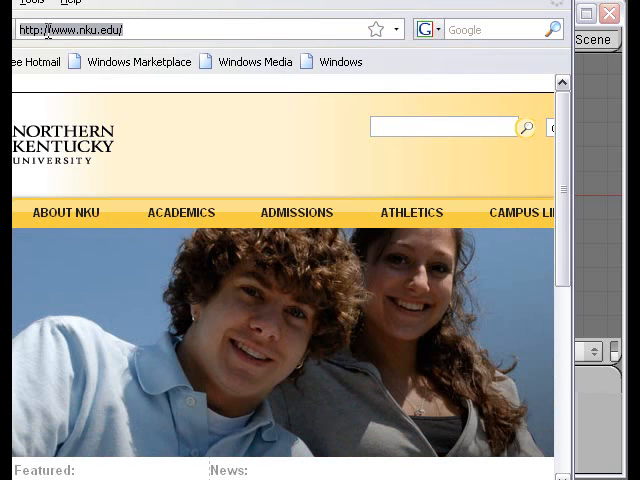
text(www.Google.com)
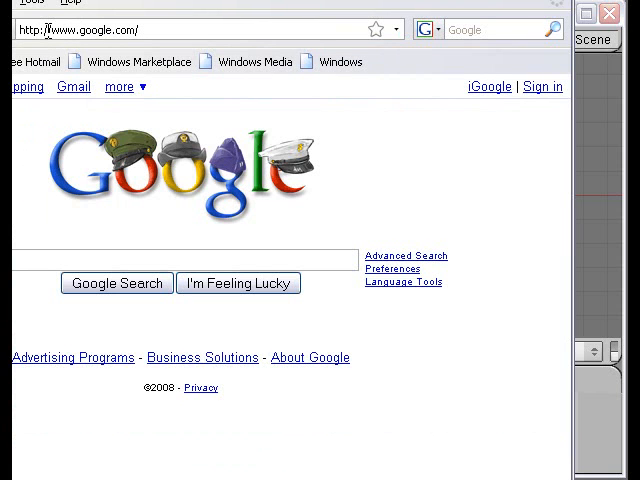
text(pyrami)
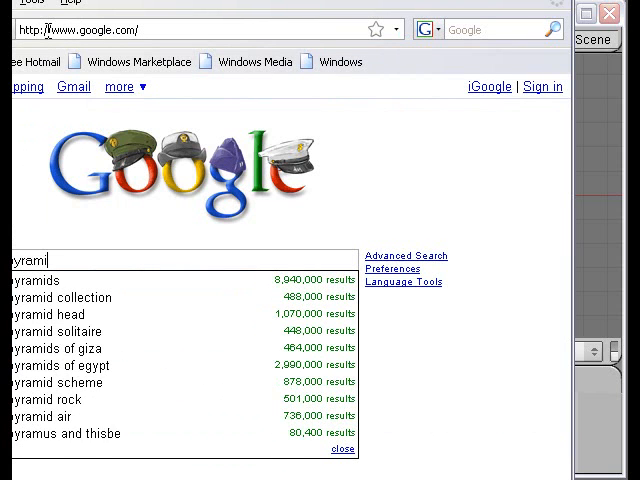
text(d)
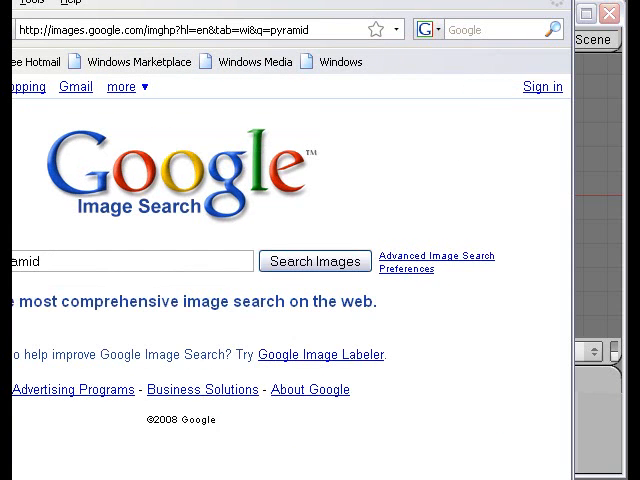
click(314, 260)
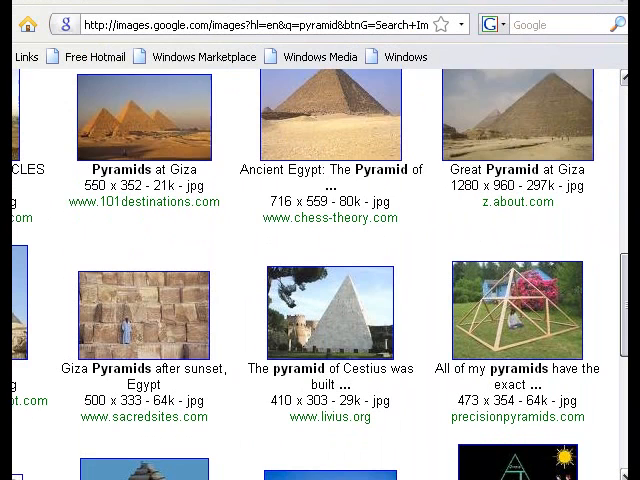
Open the Chichen Itza Pyramid result and save its full-size photo with Save Image As.
scroll(down, 3)
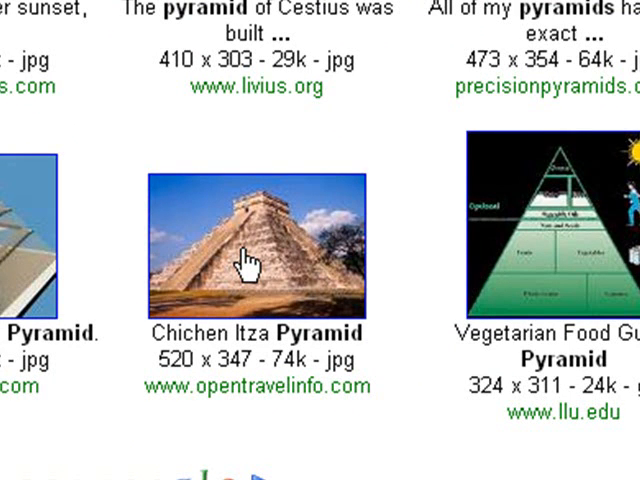
click(250, 236)
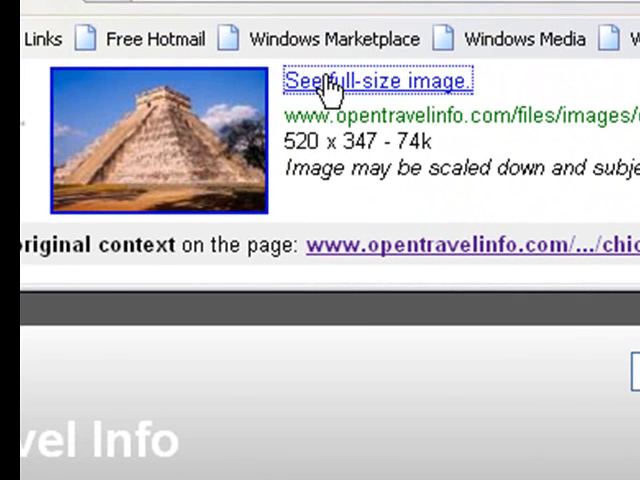
right_click(344, 366)
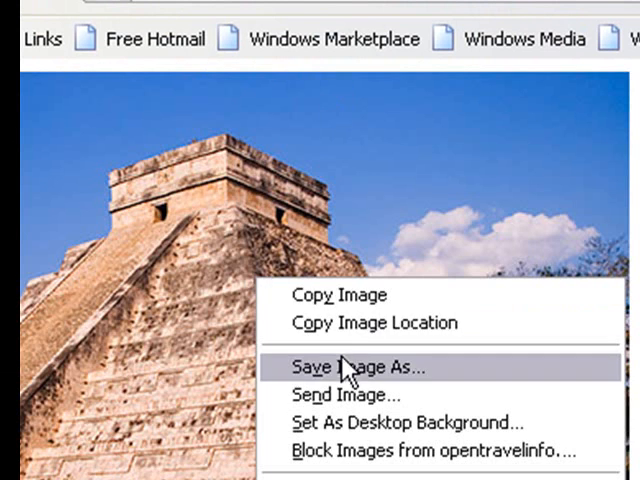
click(348, 368)
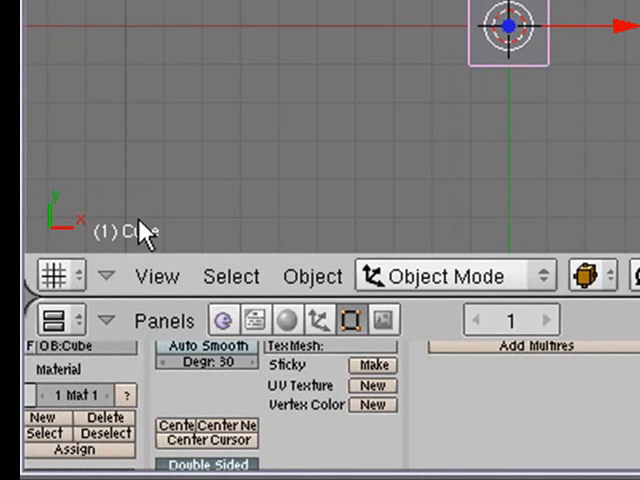
Bring up the 3D view's View options to reach Background Image.
click(156, 276)
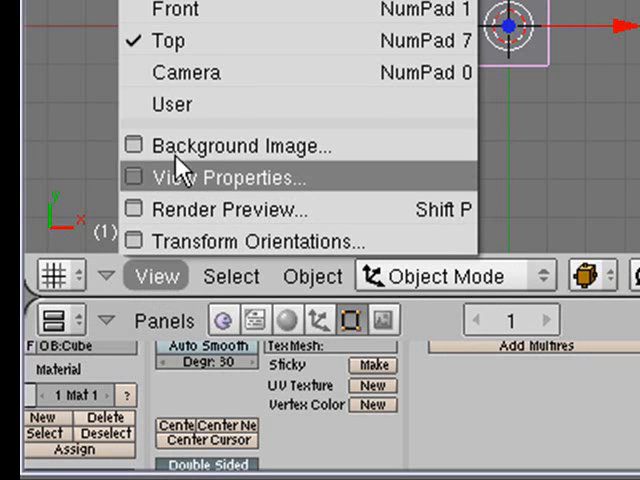
mouse_move(180, 144)
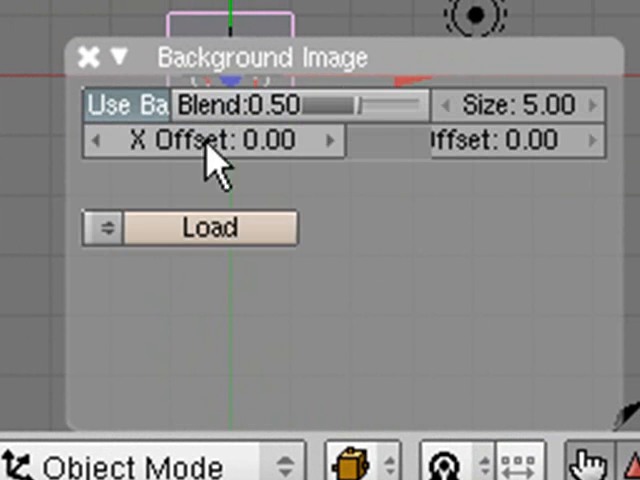
mouse_move(210, 228)
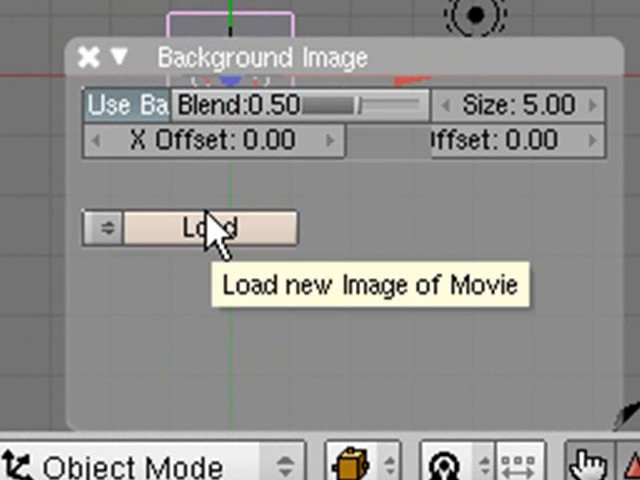
Load a new background picture and browse the file list for the saved pyramid image.
click(206, 228)
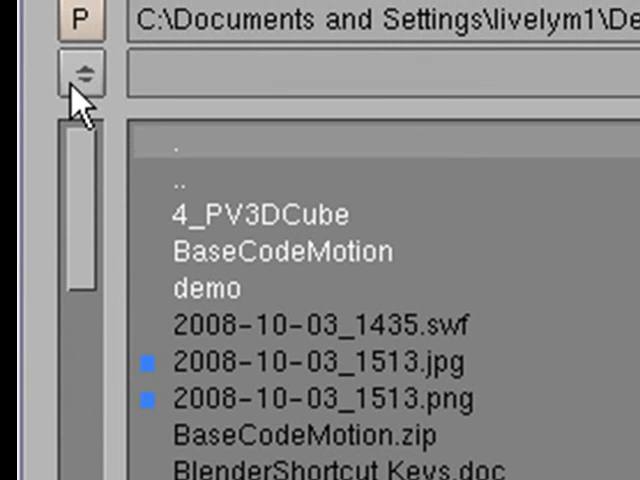
click(82, 72)
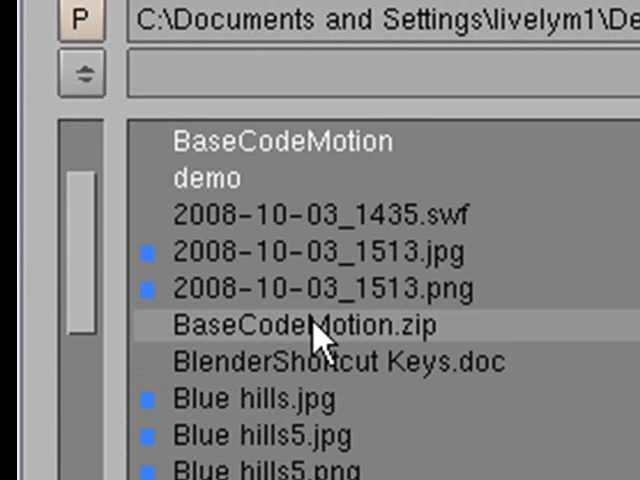
scroll(down, 3)
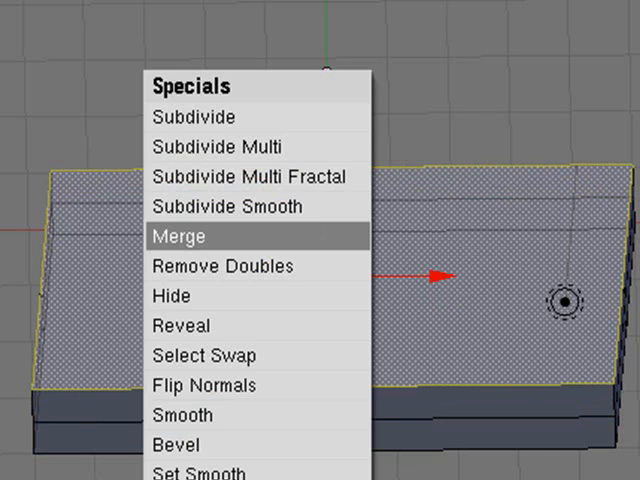
Merge the selected slab vertices via the Specials menu.
click(180, 236)
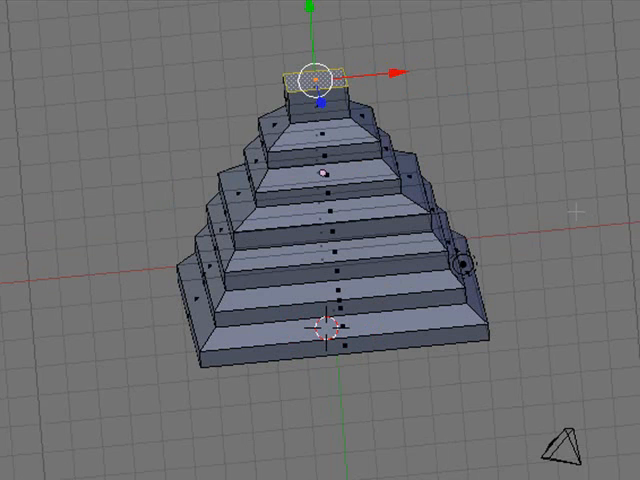
mouse_move(476, 264)
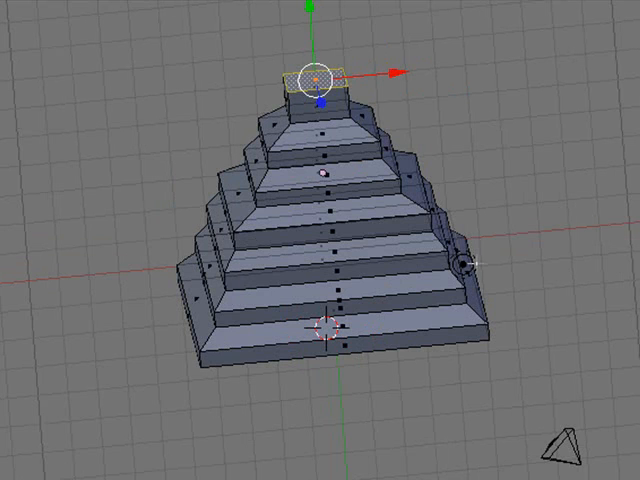